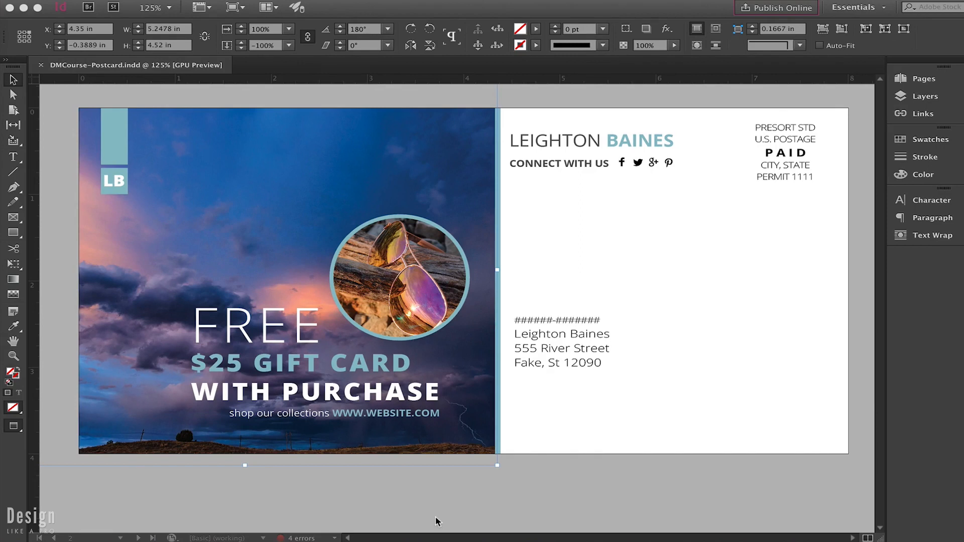
mouse_move(412, 217)
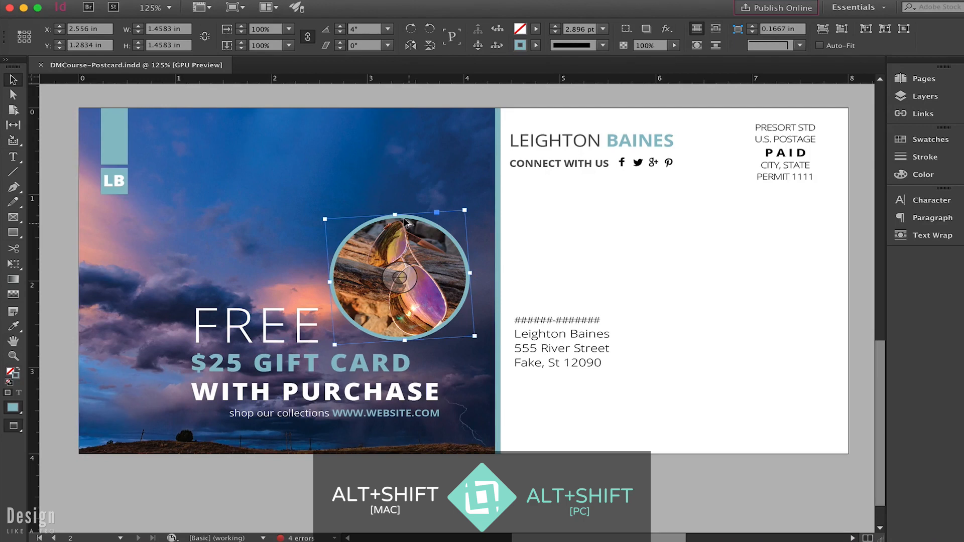
- Move the photo circle up-left and duplicate the teal bar to its right, then zoom out
left_click_drag(397, 277, 302, 185)
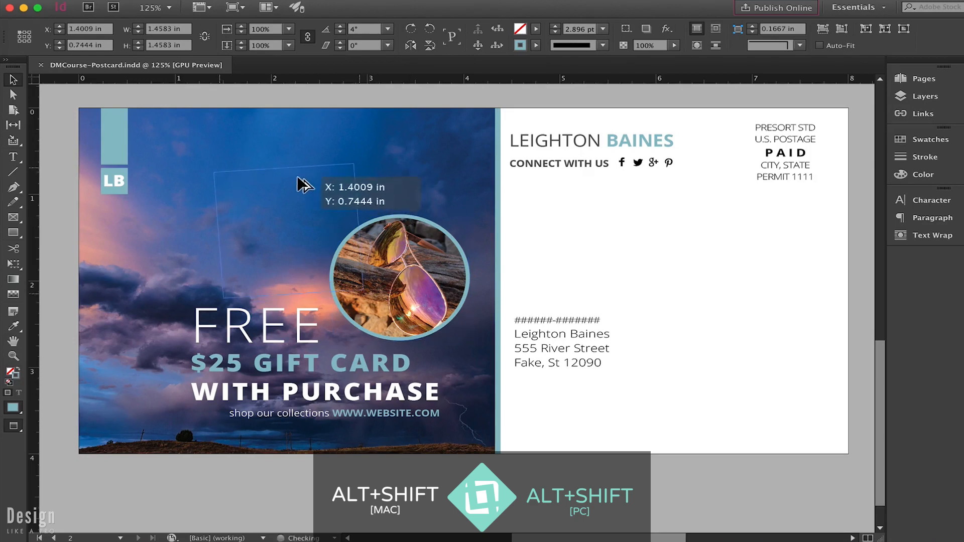
left_click_drag(398, 277, 249, 221)
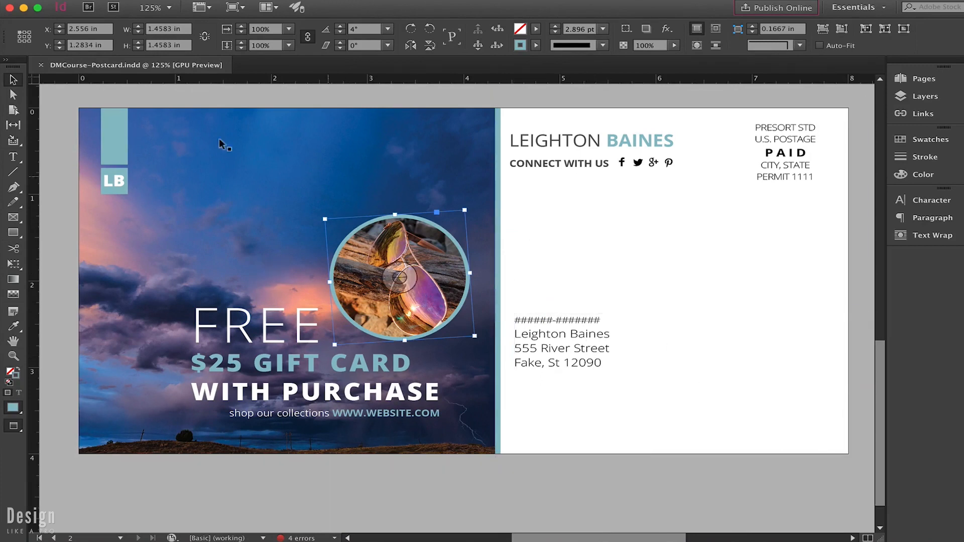
left_click(115, 141)
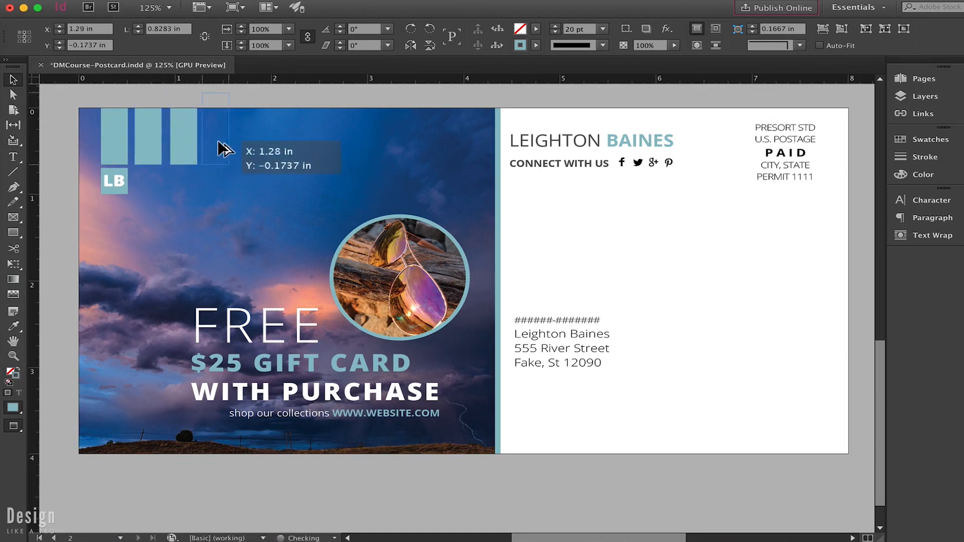
left_click_drag(222, 133, 255, 133)
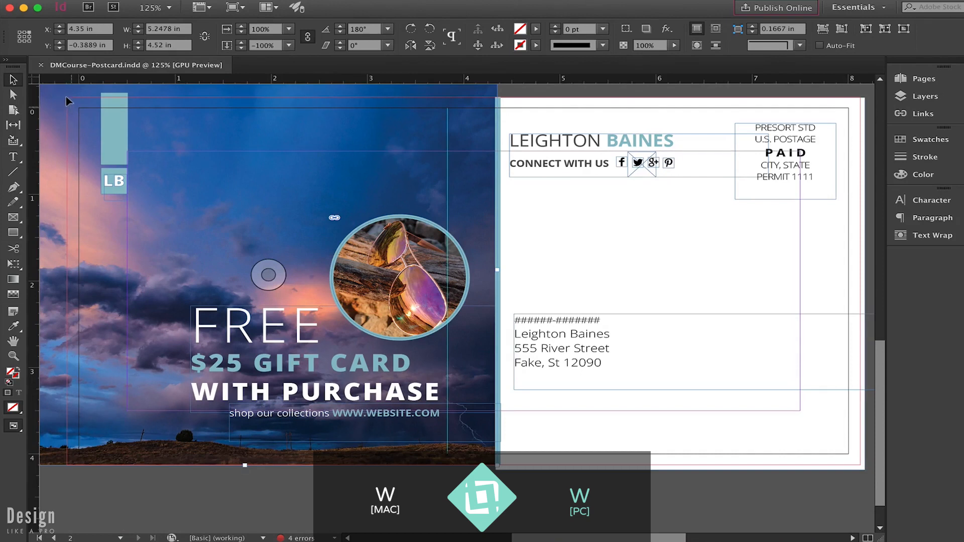
mouse_move(61, 102)
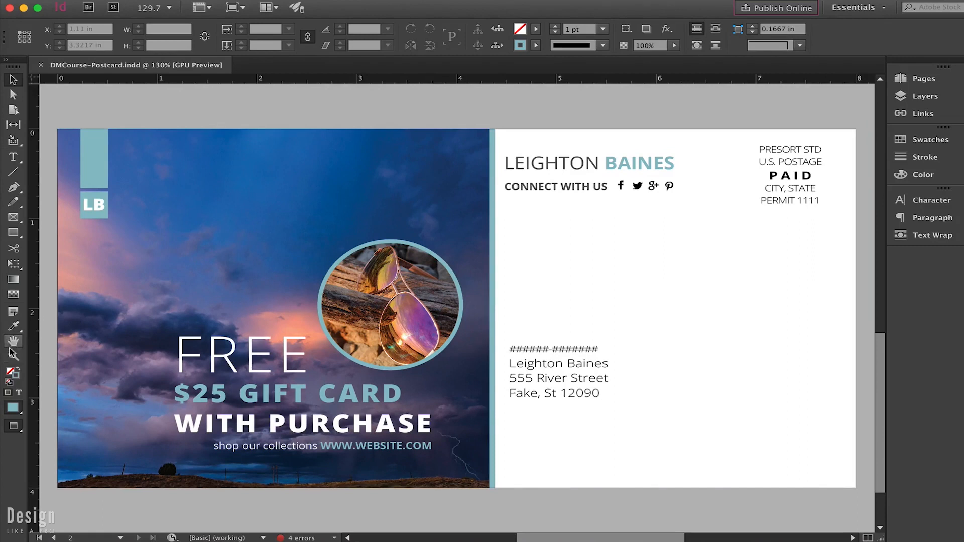
mouse_move(11, 356)
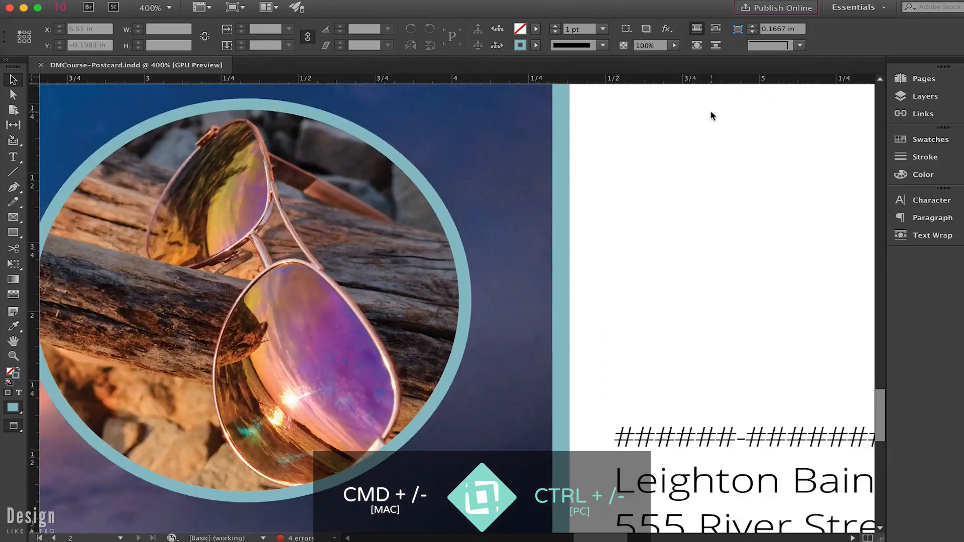
key("cmd+-")
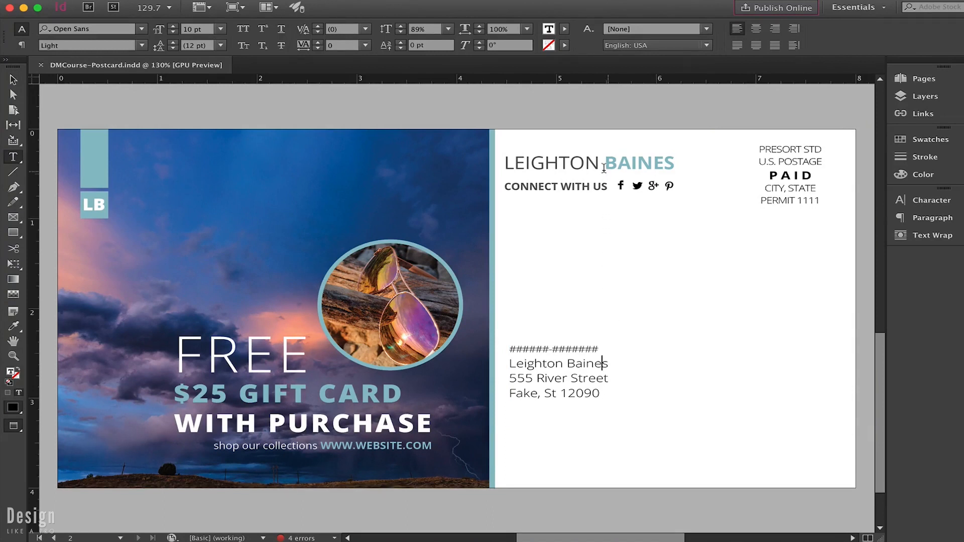
- Select the LEIGHTON BAINES heading and show its tracking presets in the Character panel
triple_click(602, 163)
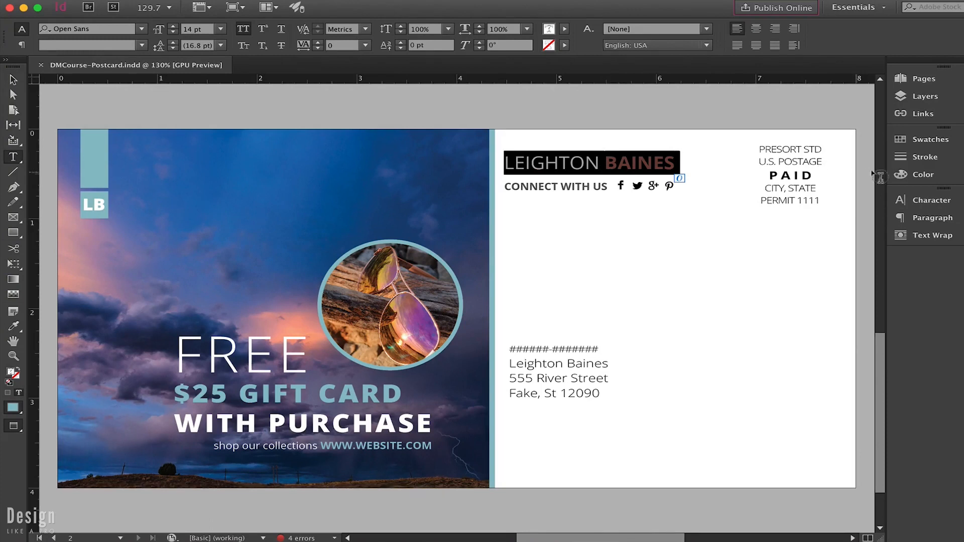
left_click(902, 199)
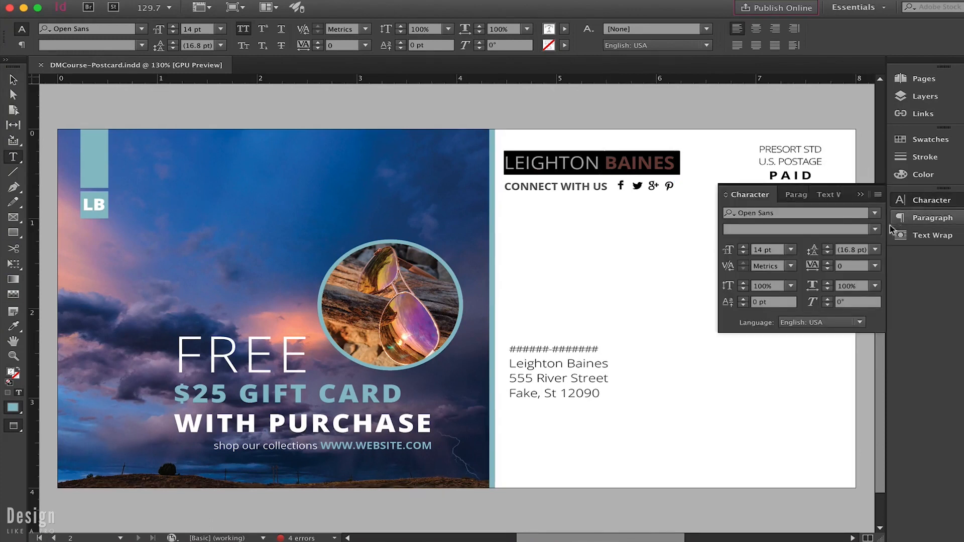
mouse_move(815, 266)
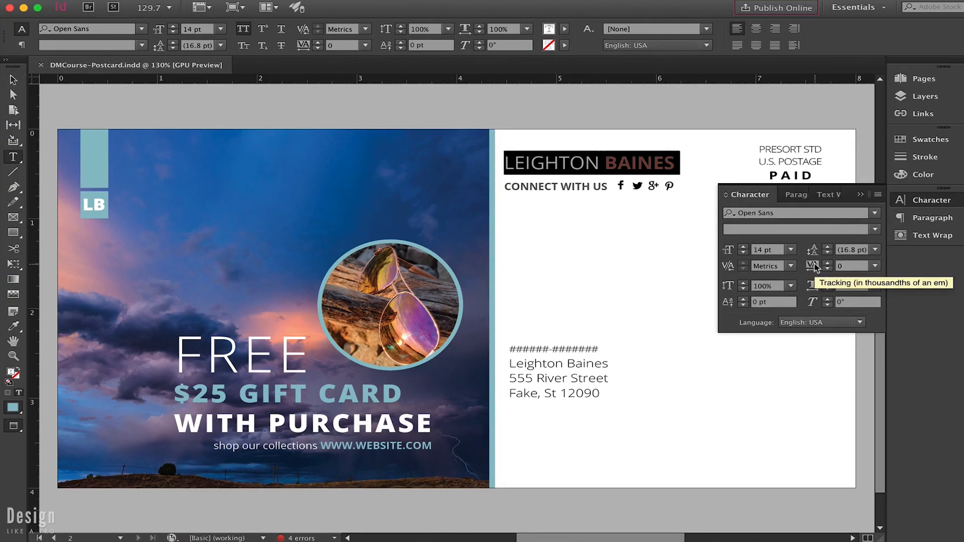
left_click(876, 265)
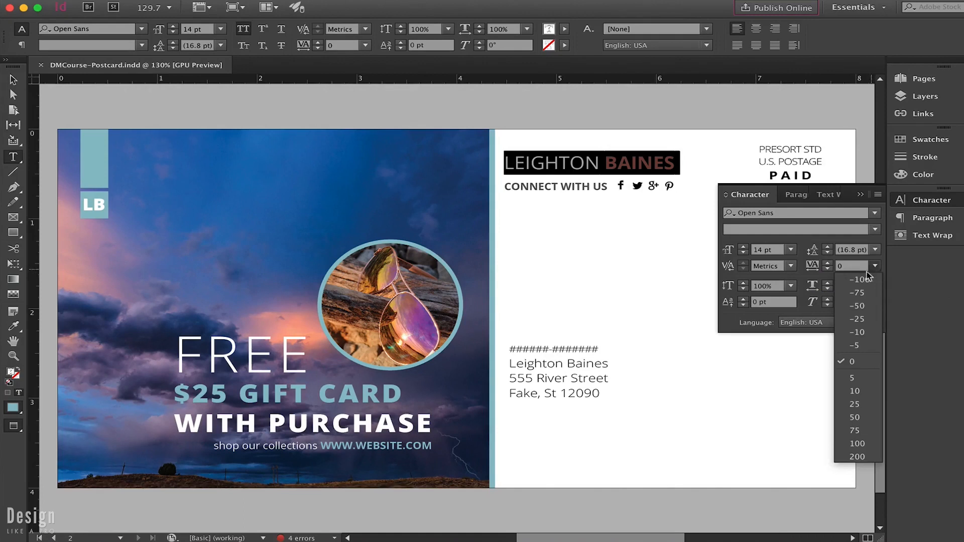
mouse_move(854, 313)
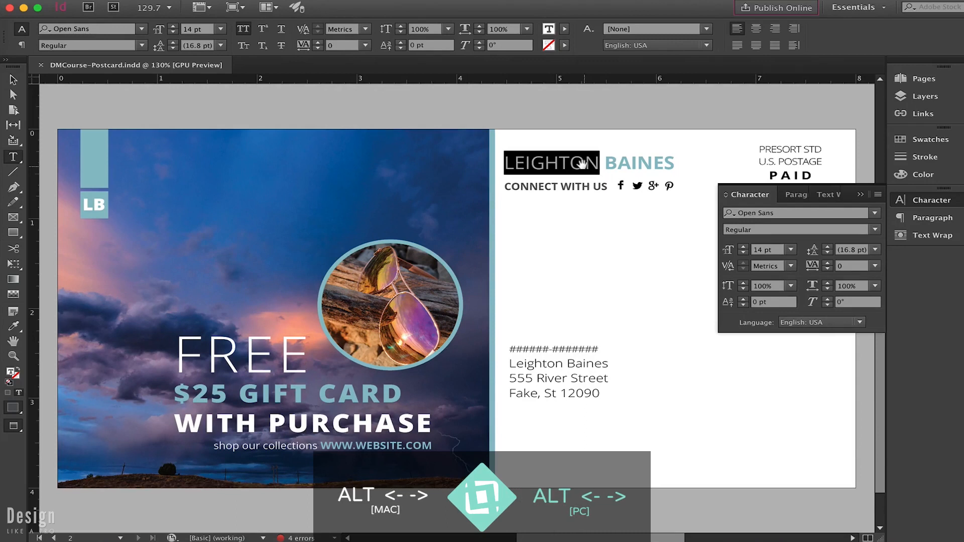
mouse_move(581, 163)
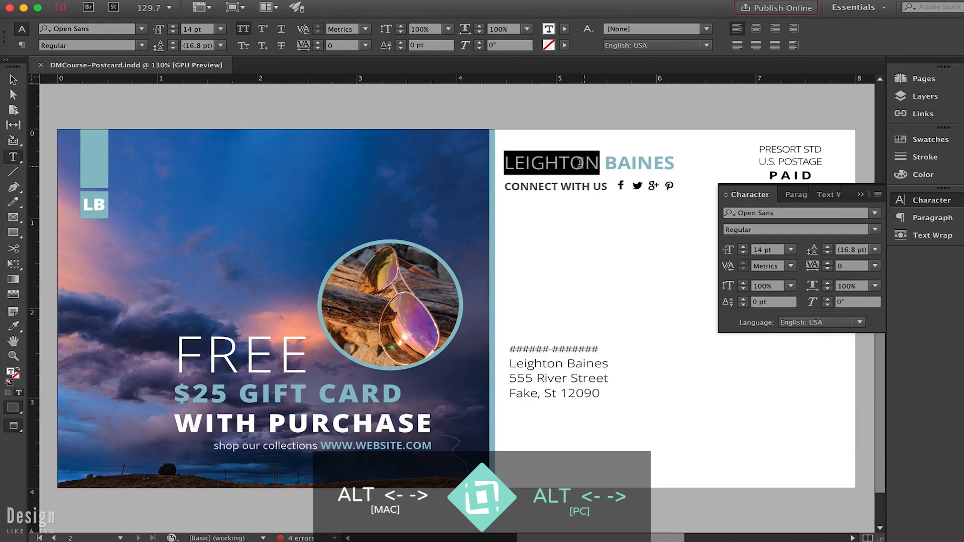
mouse_move(582, 165)
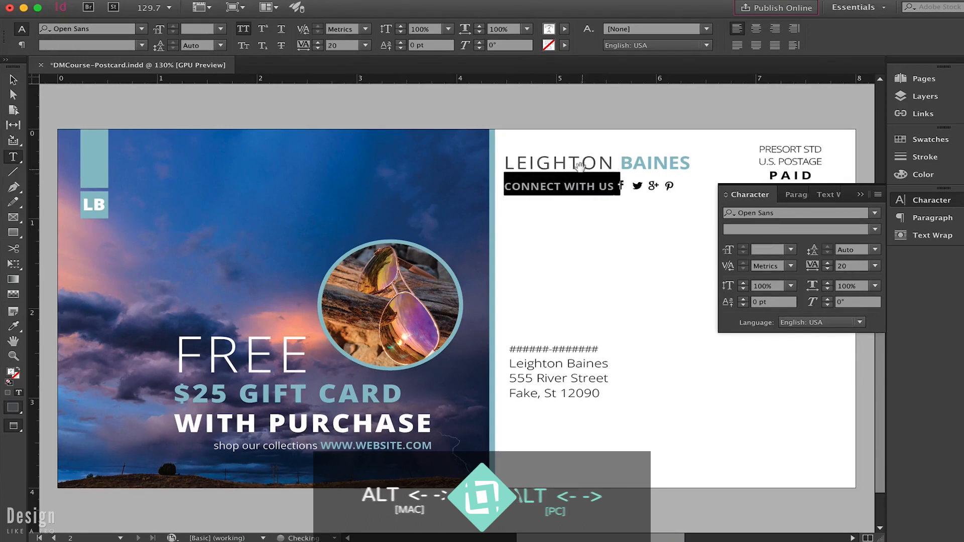
- Enter tracking values 80 then 40, and select the word LEIGHTON in the heading
type("80")
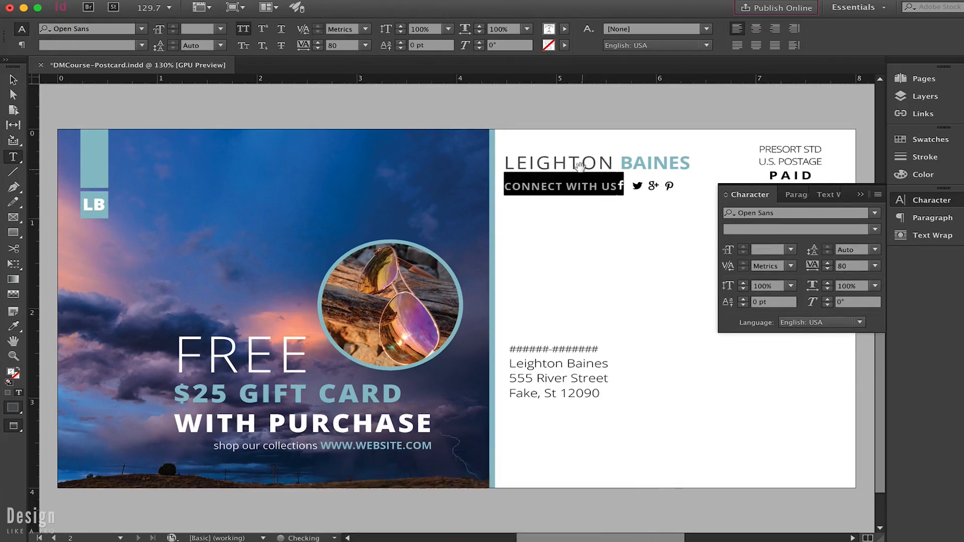
type("40")
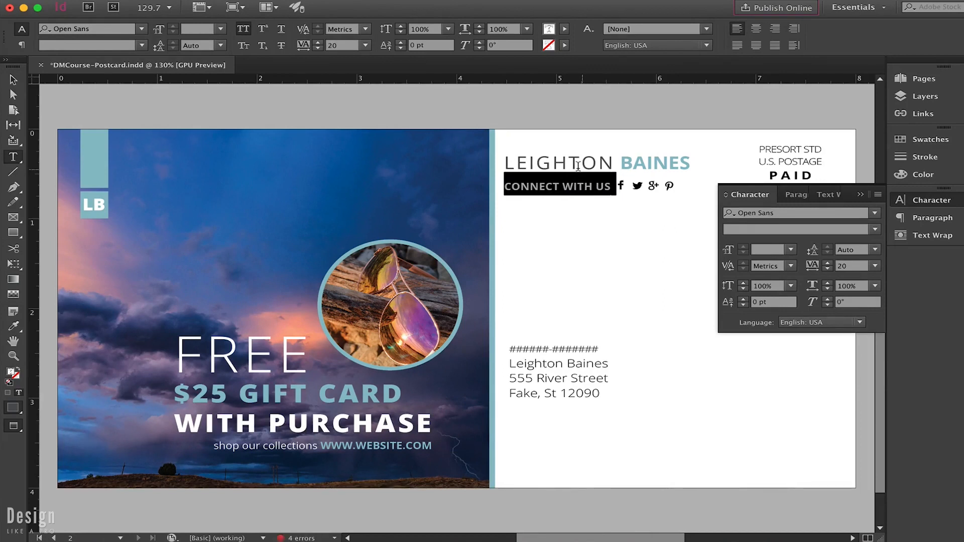
double_click(573, 163)
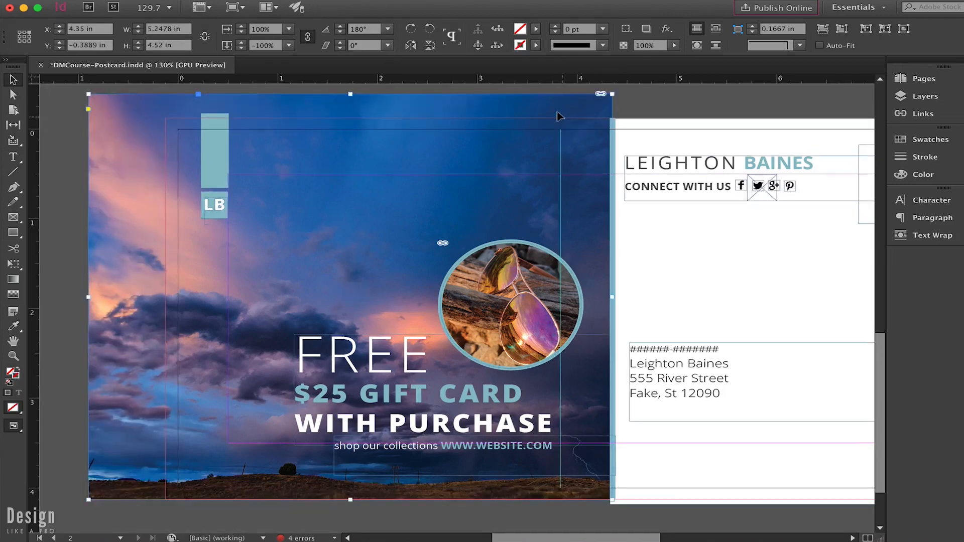
mouse_move(611, 94)
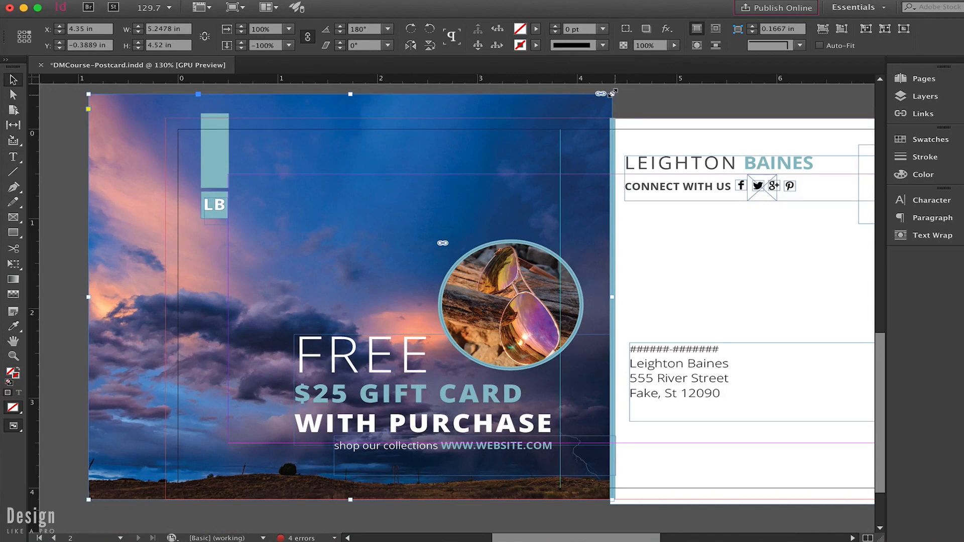
- Scale the sky photo proportionally from its centre down to about 75%, then back up to fill the front
left_click_drag(611, 93, 594, 105)
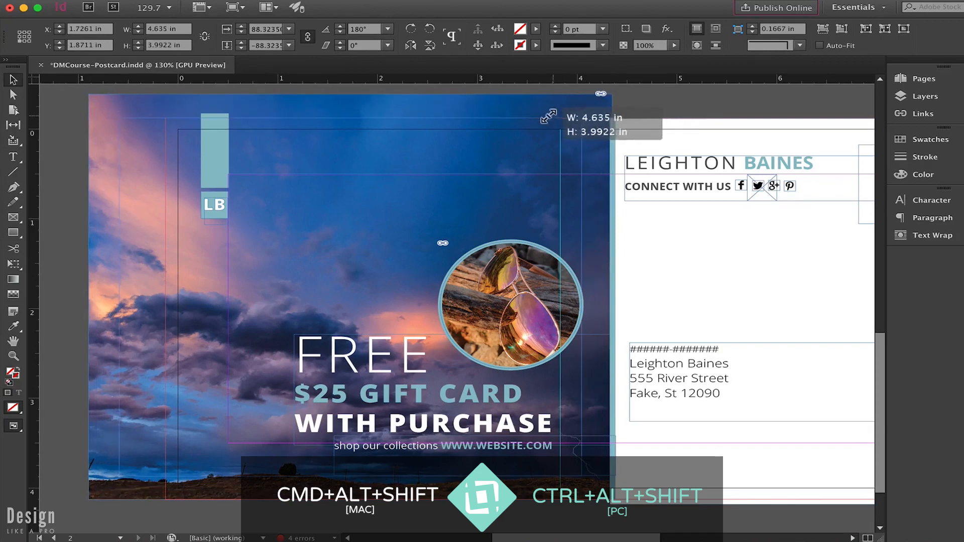
left_click_drag(602, 93, 501, 145)
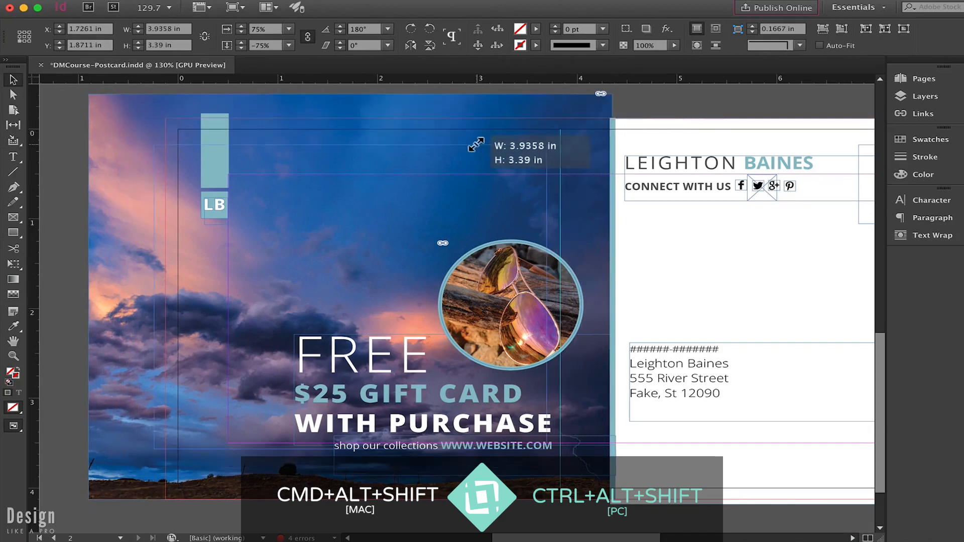
left_click_drag(474, 144, 431, 159)
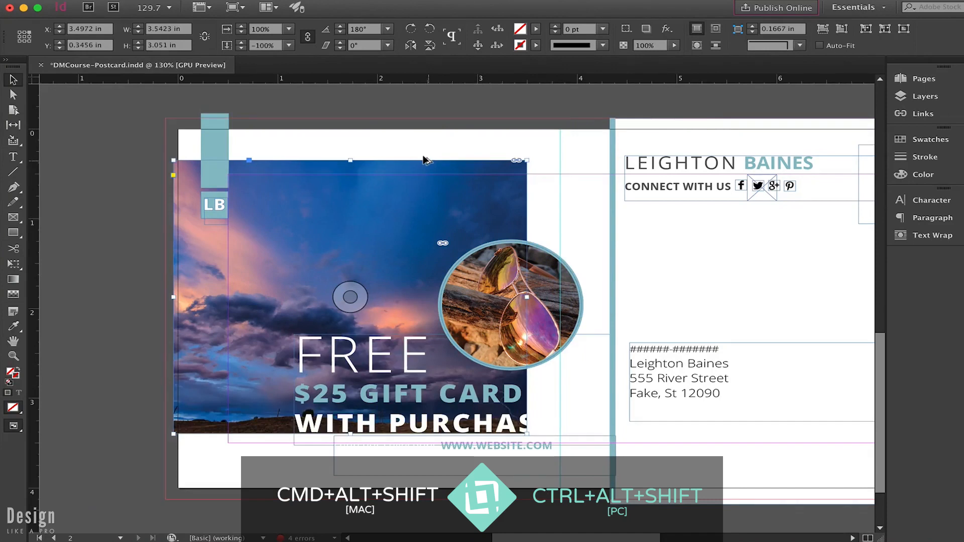
left_click_drag(526, 160, 567, 127)
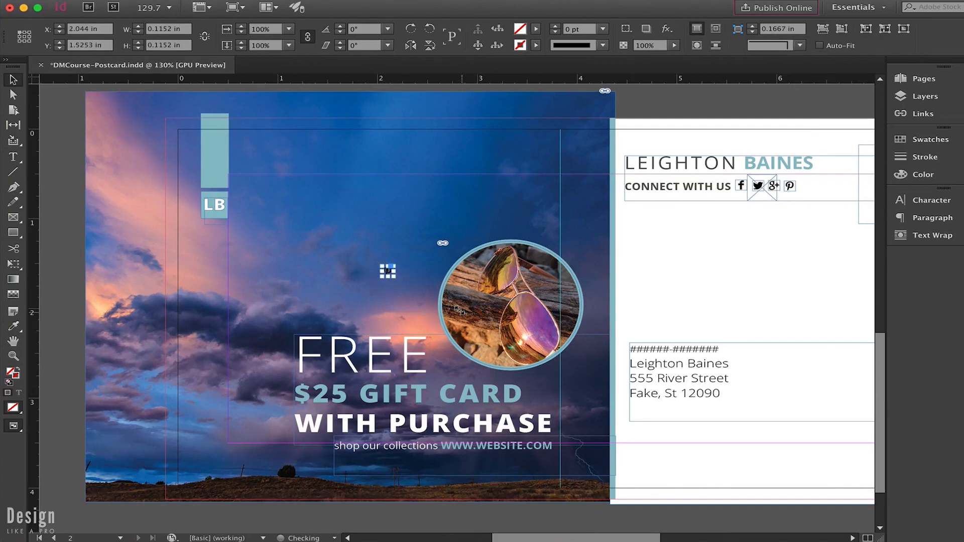
- Place a copy of the Pinterest icon on the blank back area and enlarge it evenly from its centre
left_click_drag(388, 271, 693, 271)
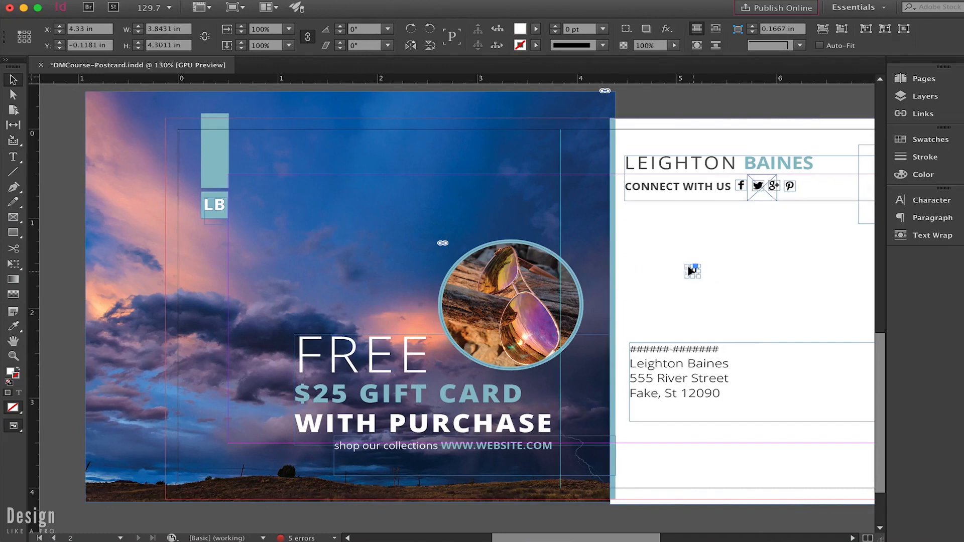
left_click(694, 271)
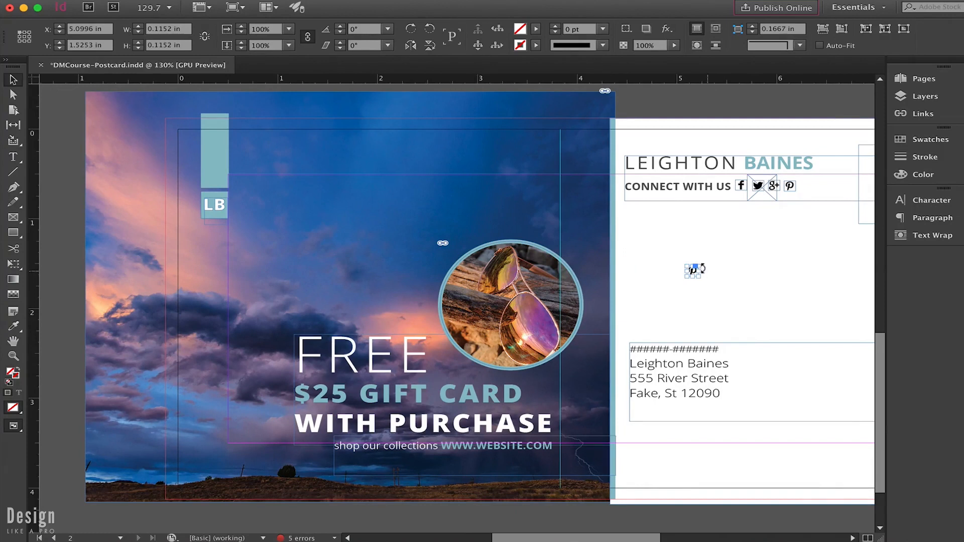
left_click_drag(698, 275, 730, 253)
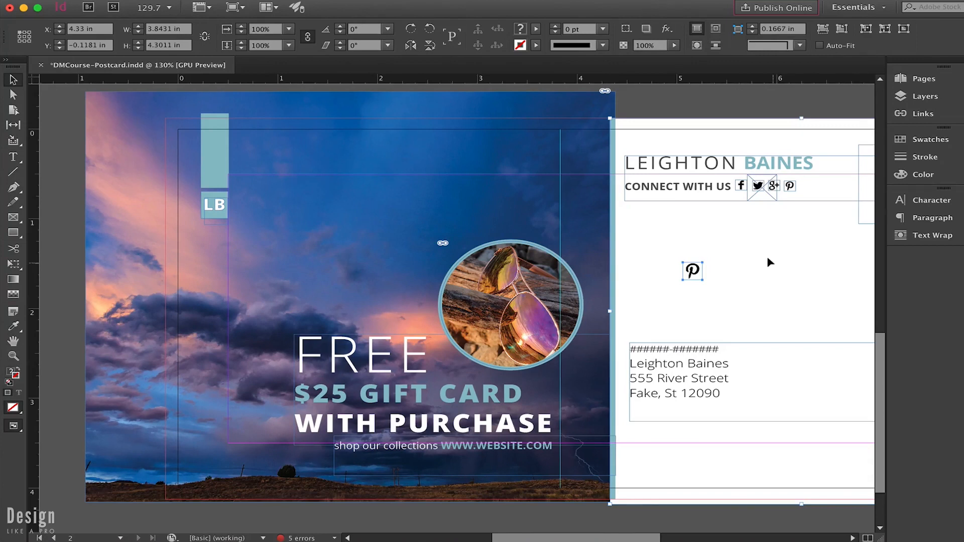
left_click(692, 271)
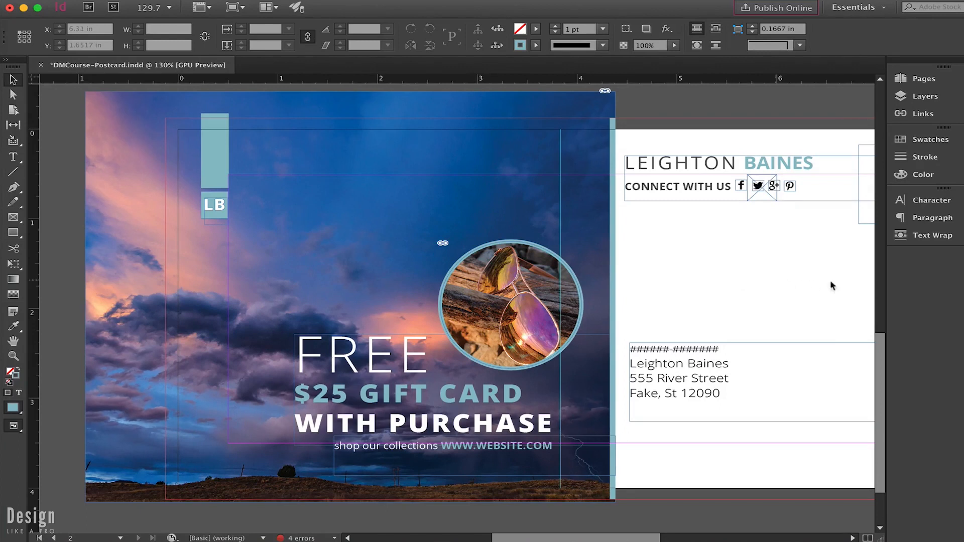
- Toggle the bar above the LB tag between its teal colour and None in the Swatches panel
left_click(902, 139)
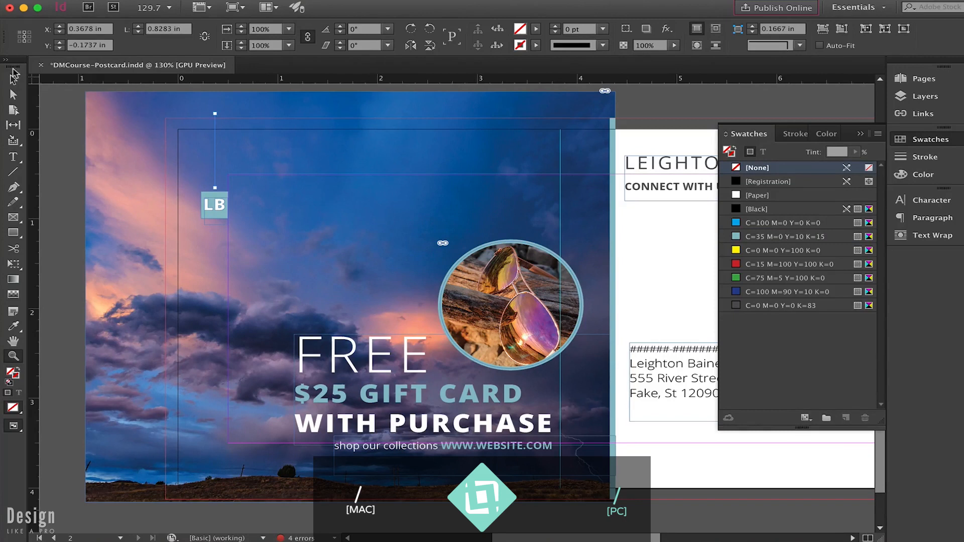
left_click(785, 236)
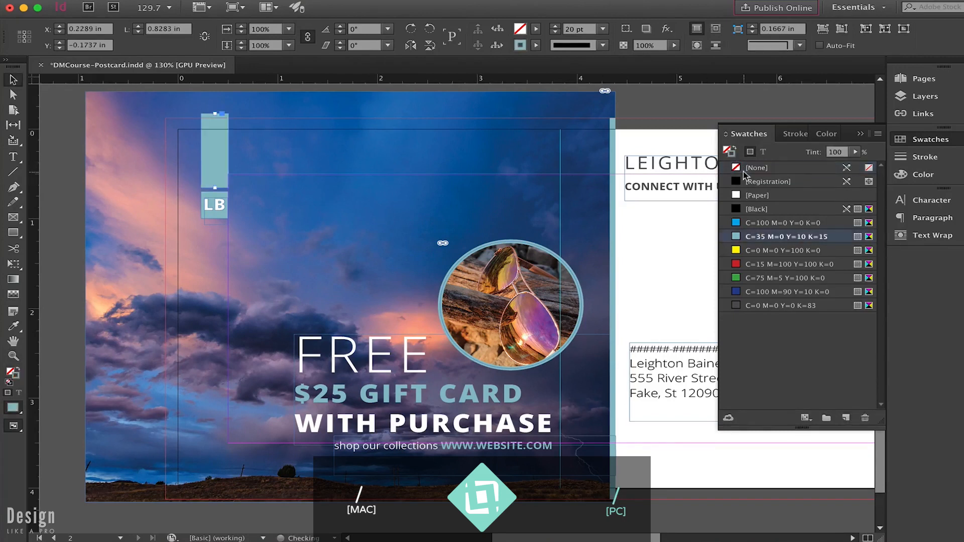
left_click(757, 168)
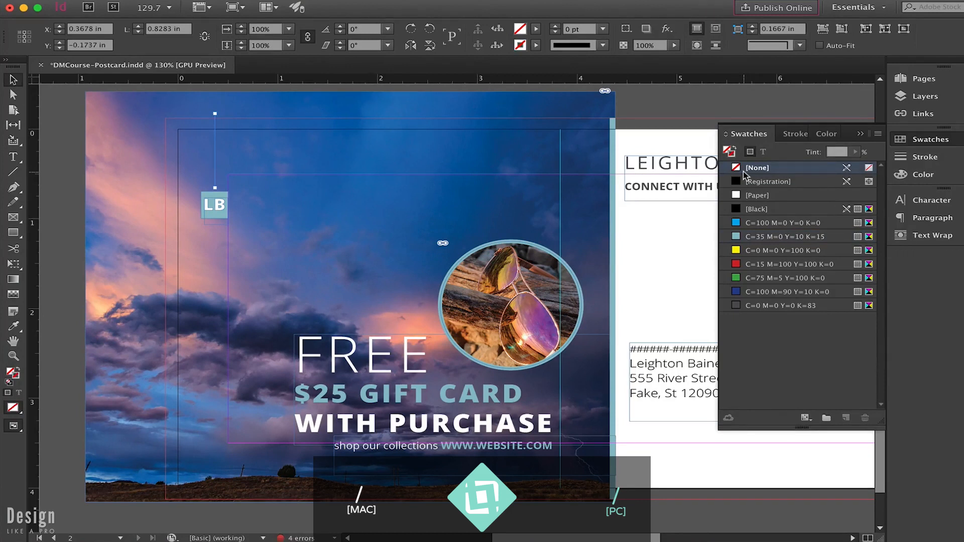
left_click(785, 236)
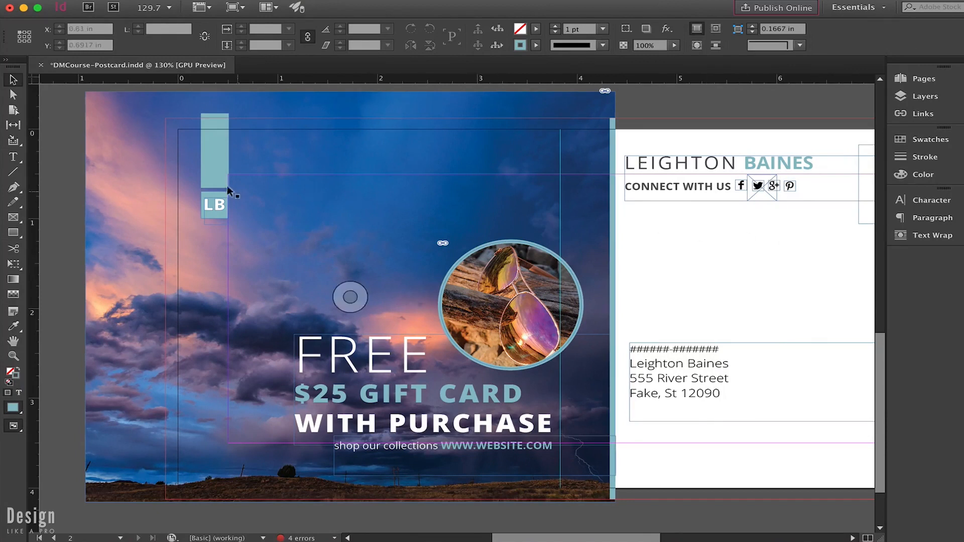
left_click(213, 205)
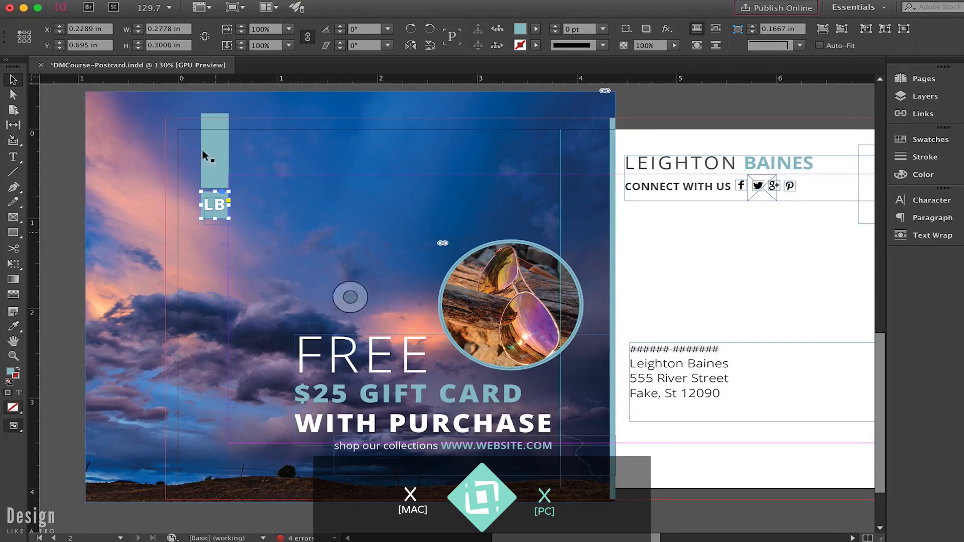
mouse_move(278, 197)
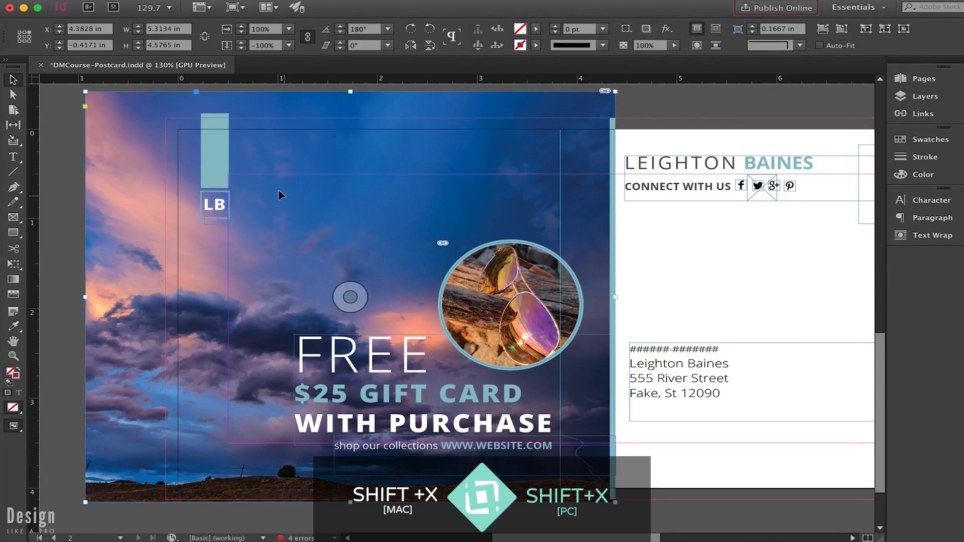
left_click(215, 205)
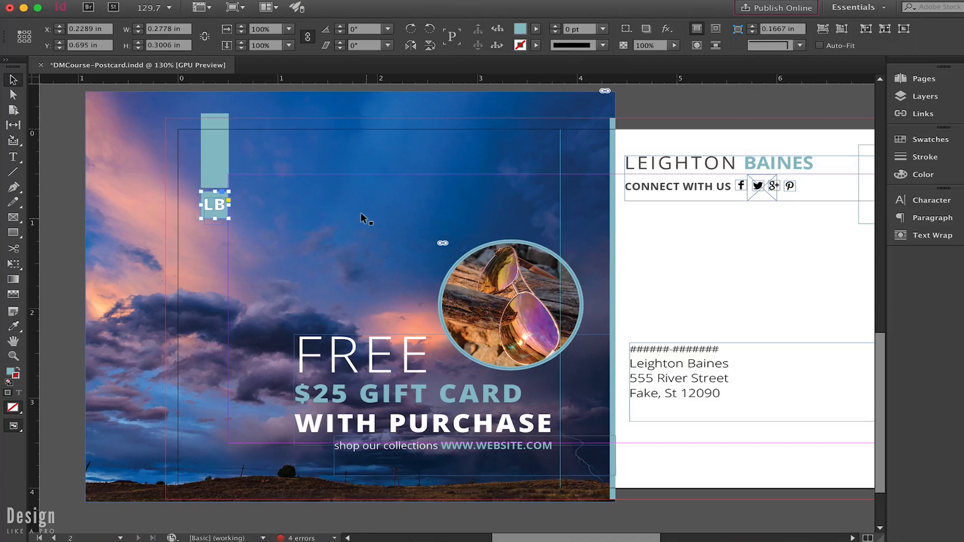
mouse_move(312, 296)
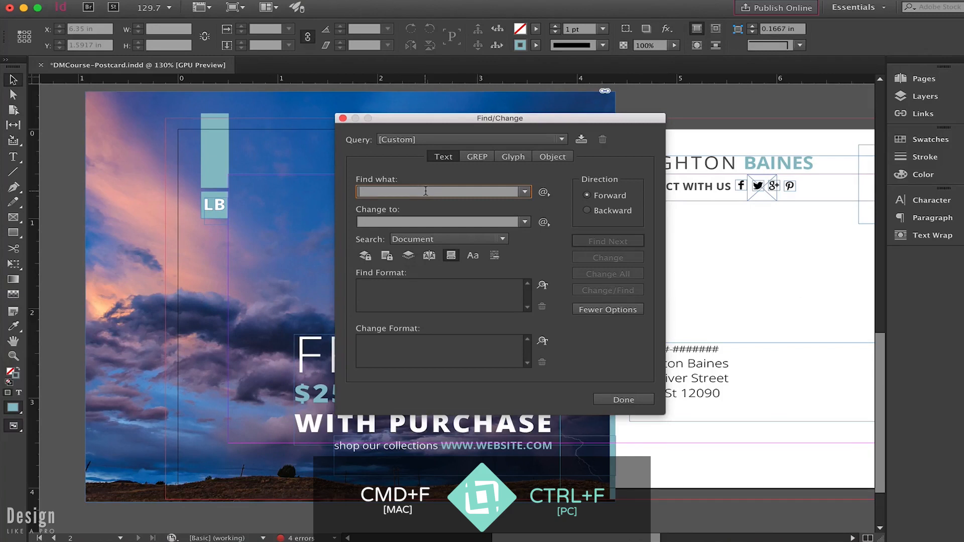
- Set Find what to 2016 and Change to 2017, searching the whole Document
type("2017")
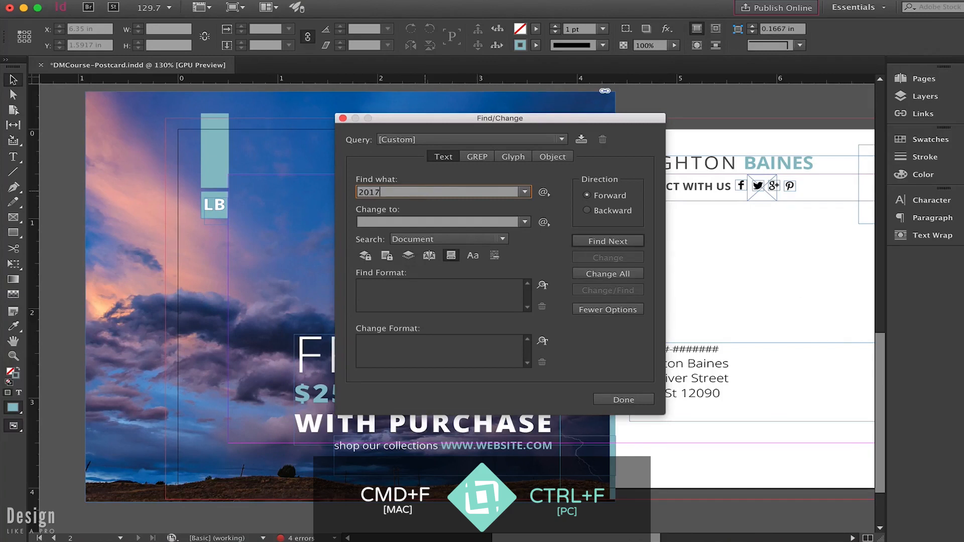
type("2016")
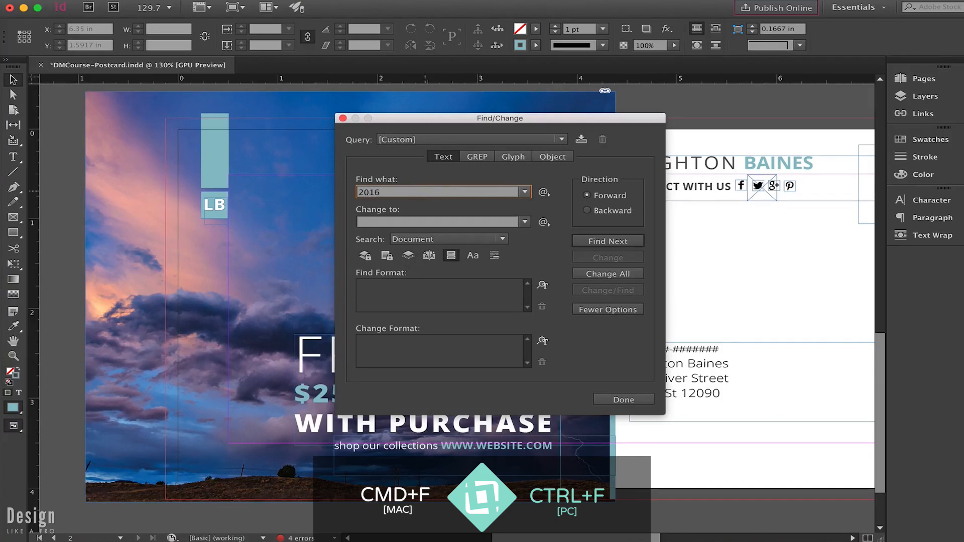
type("2017")
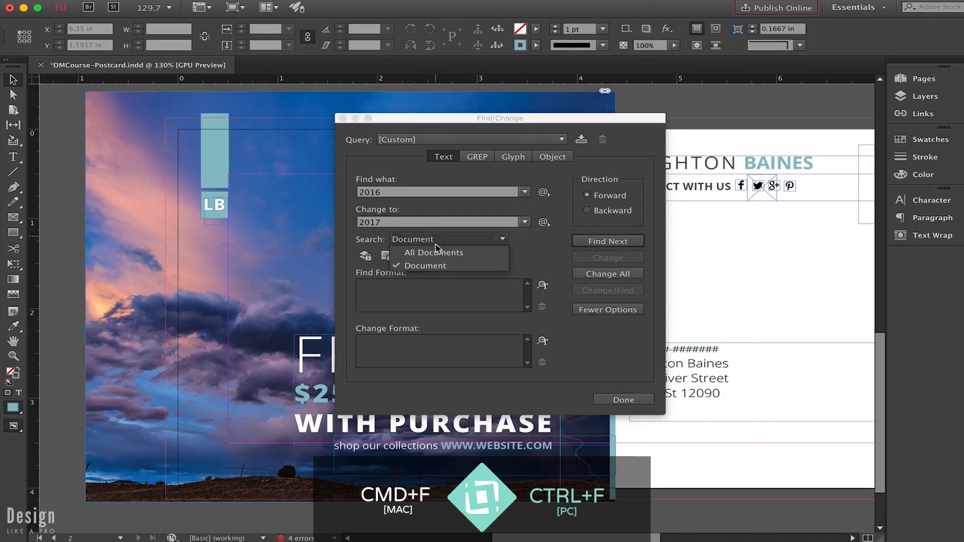
mouse_move(437, 265)
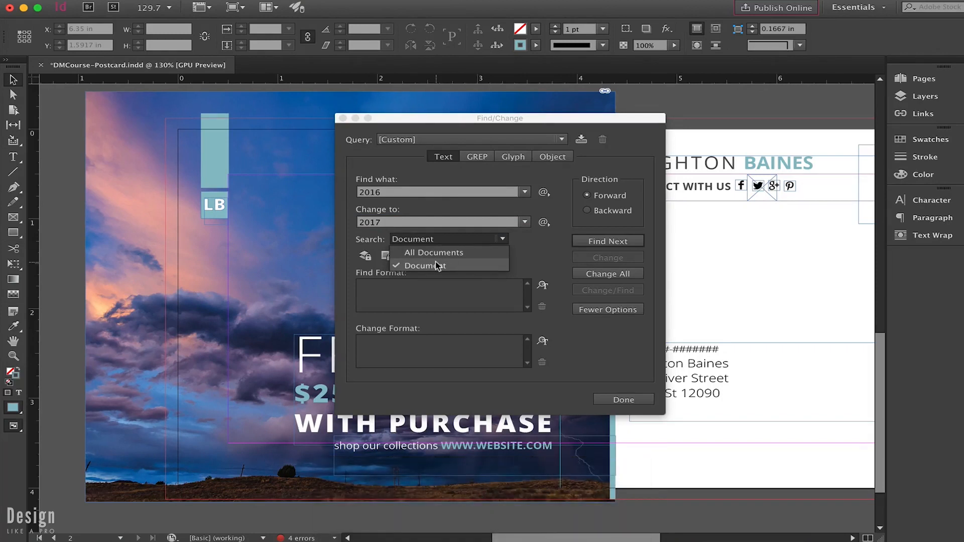
left_click(426, 265)
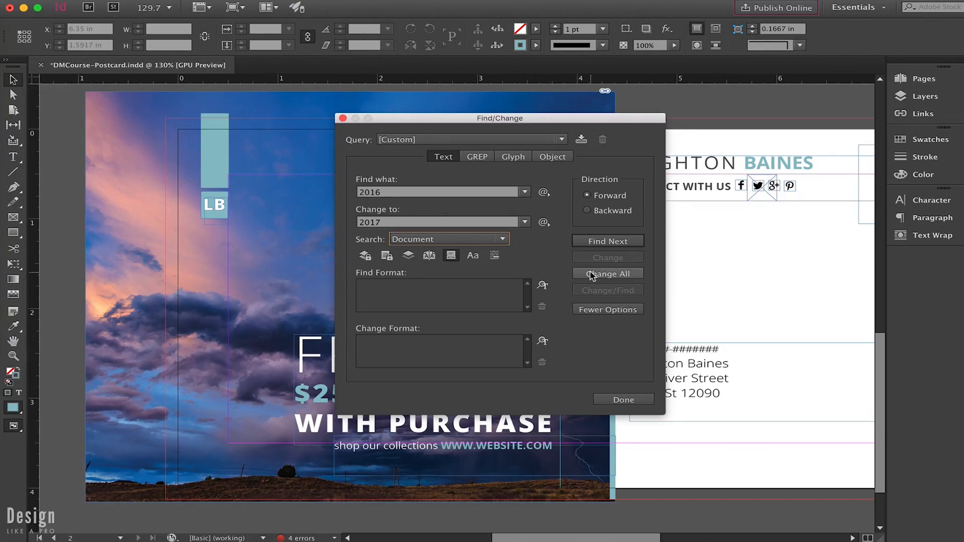
mouse_move(591, 287)
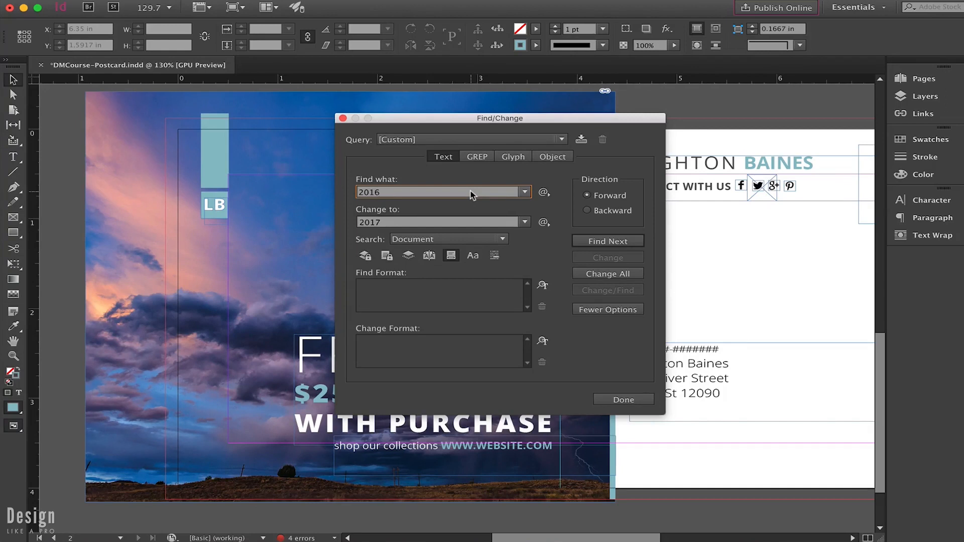
- Highlight the 2017 replacement value and close the Find/Change window with Done
left_click(437, 222)
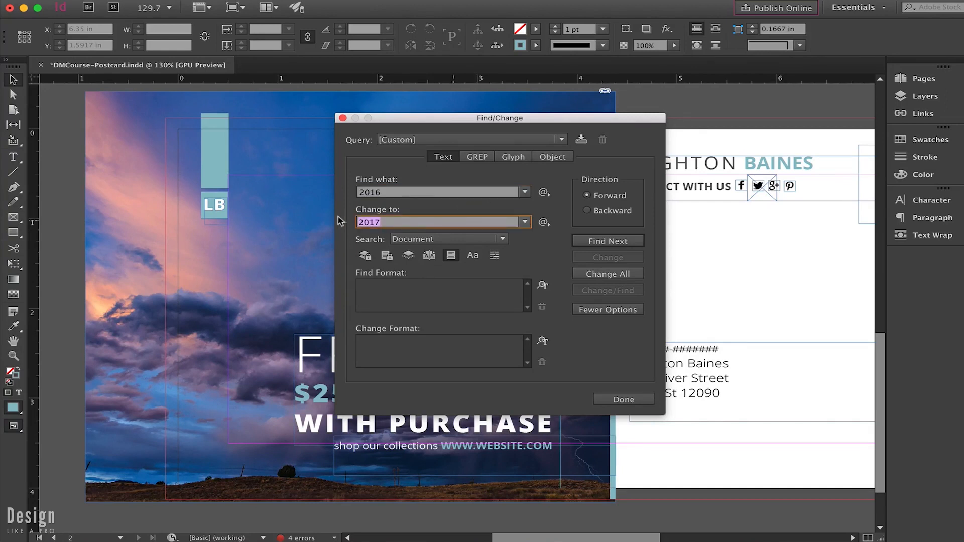
left_click(623, 400)
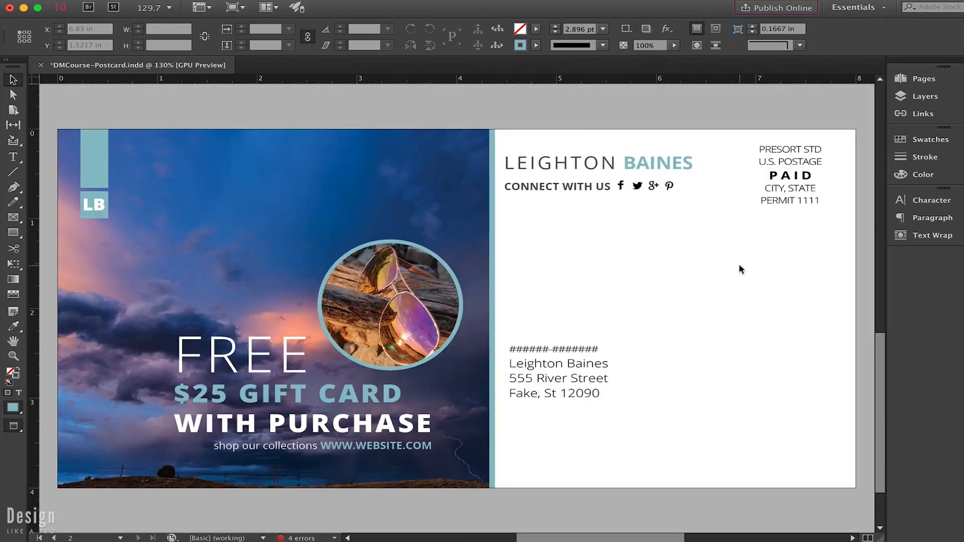